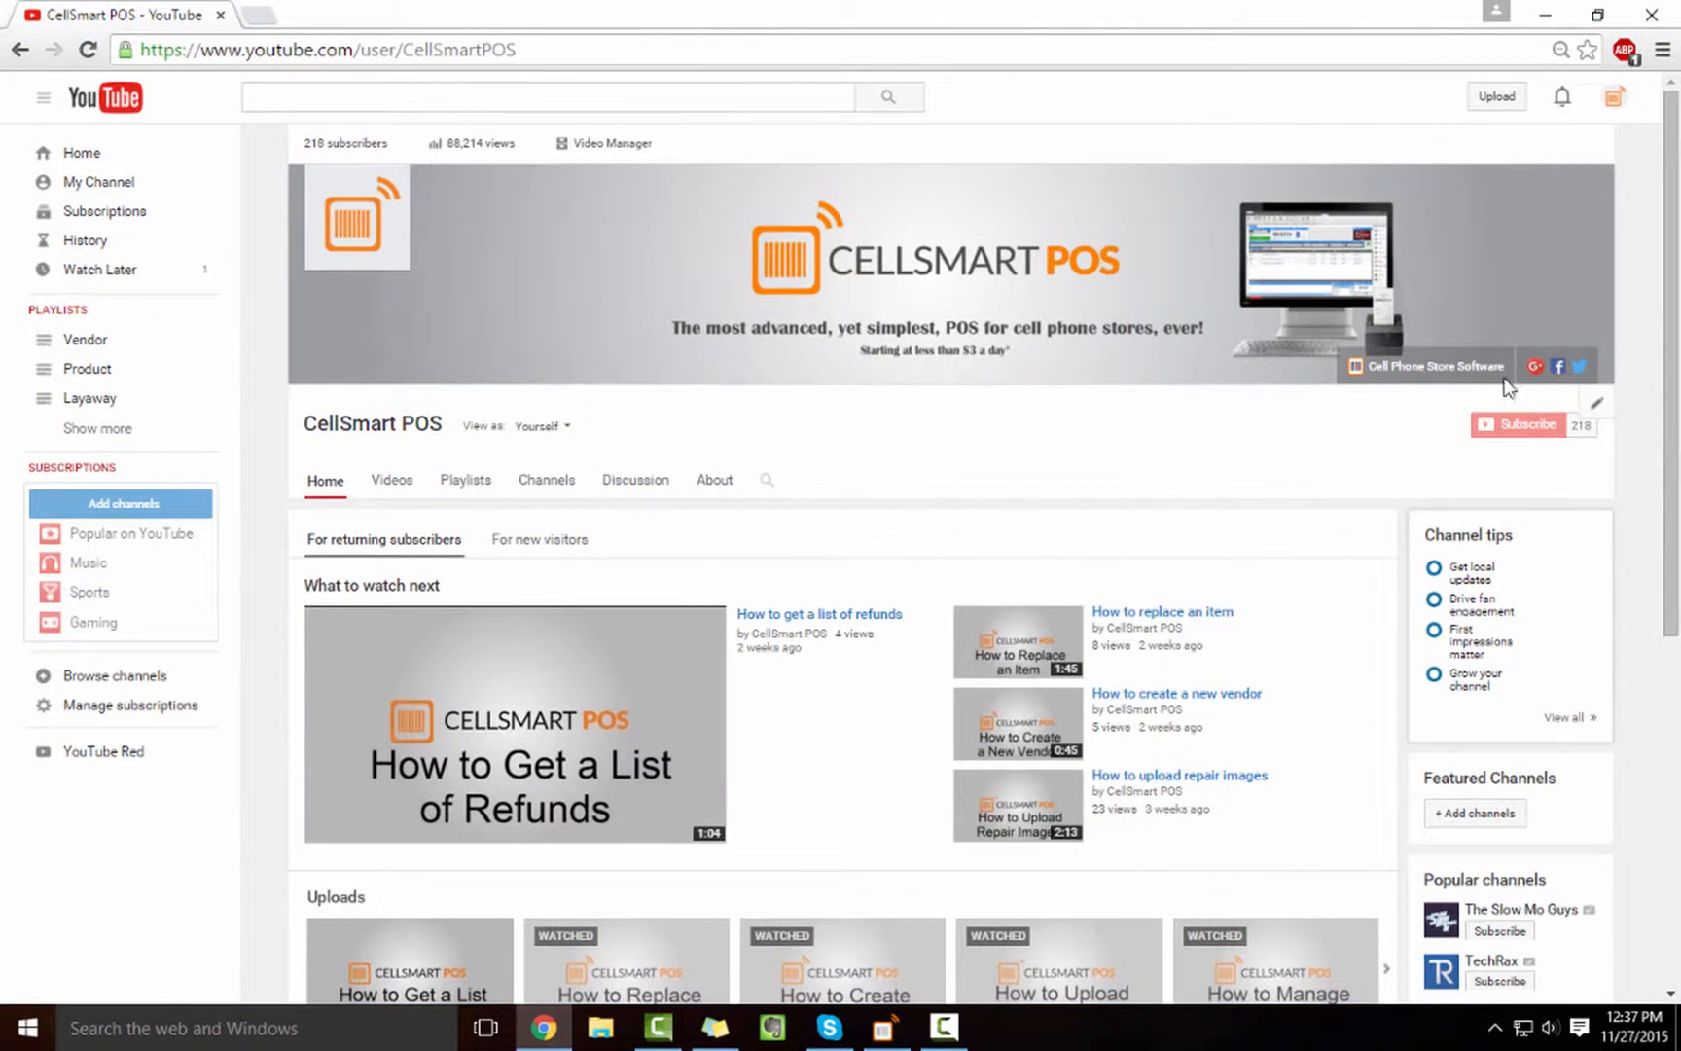
- Scroll down the CellSmart POS channel home page before leaving for a new tab
scroll(down, 3)
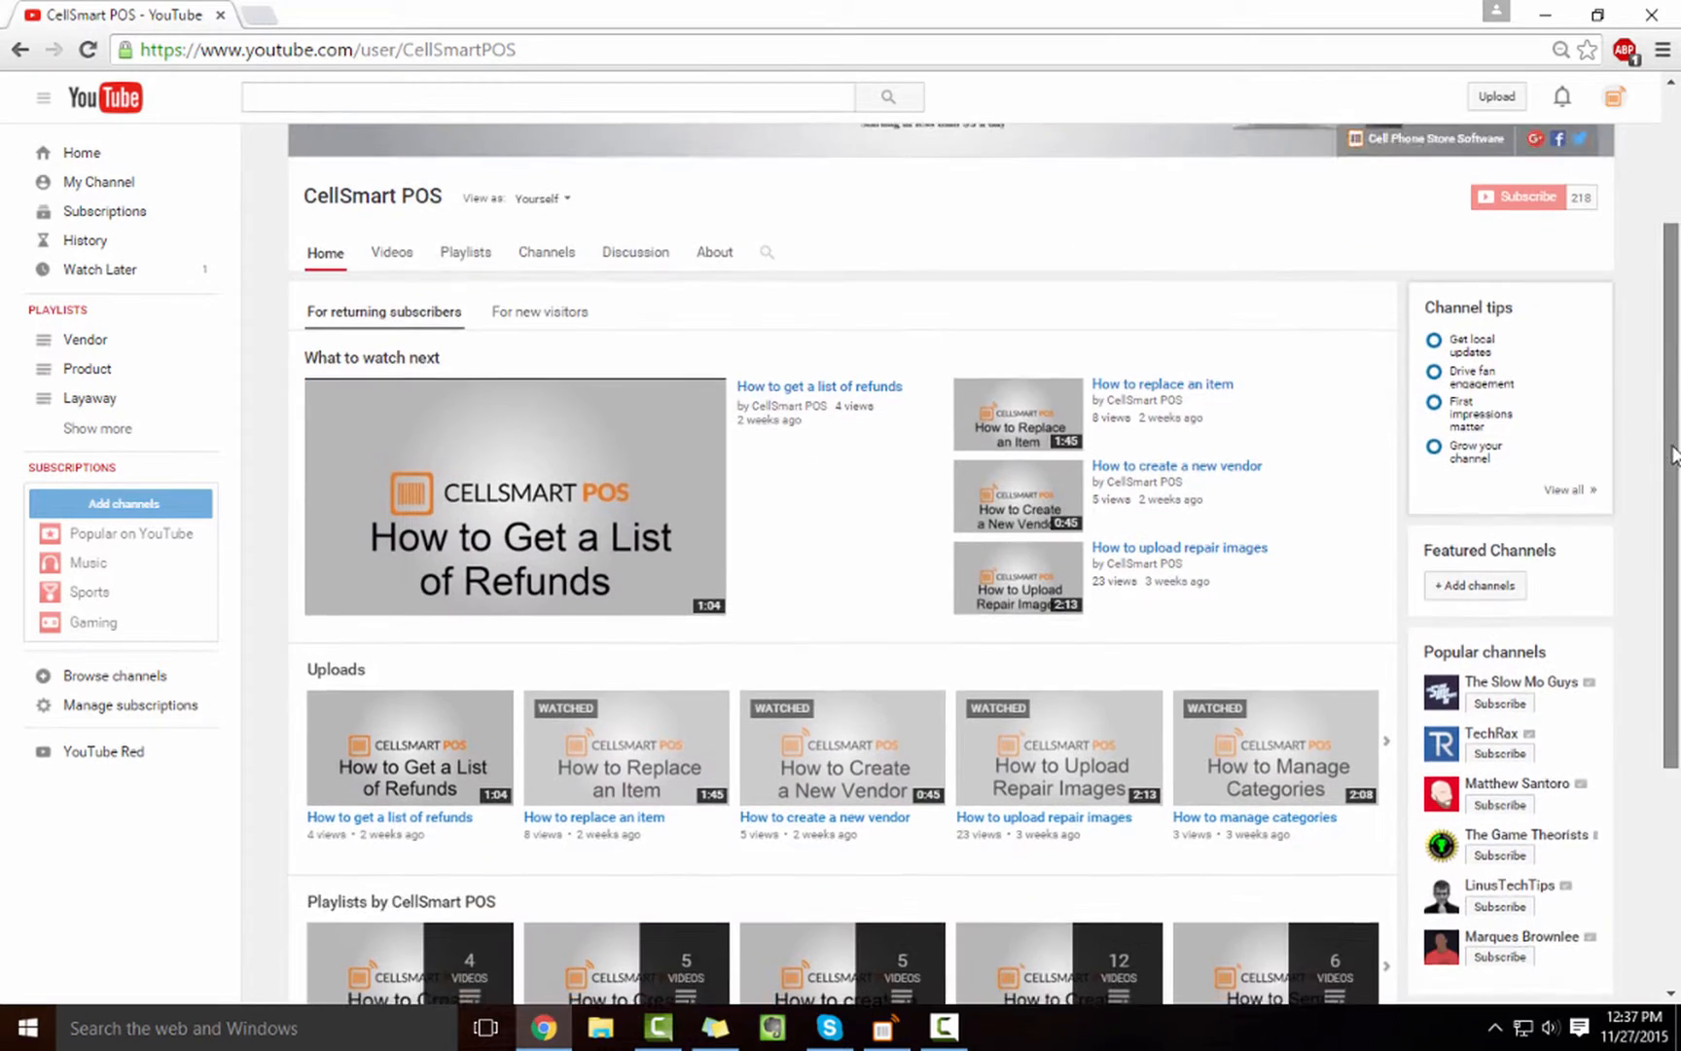
scroll(down, 3)
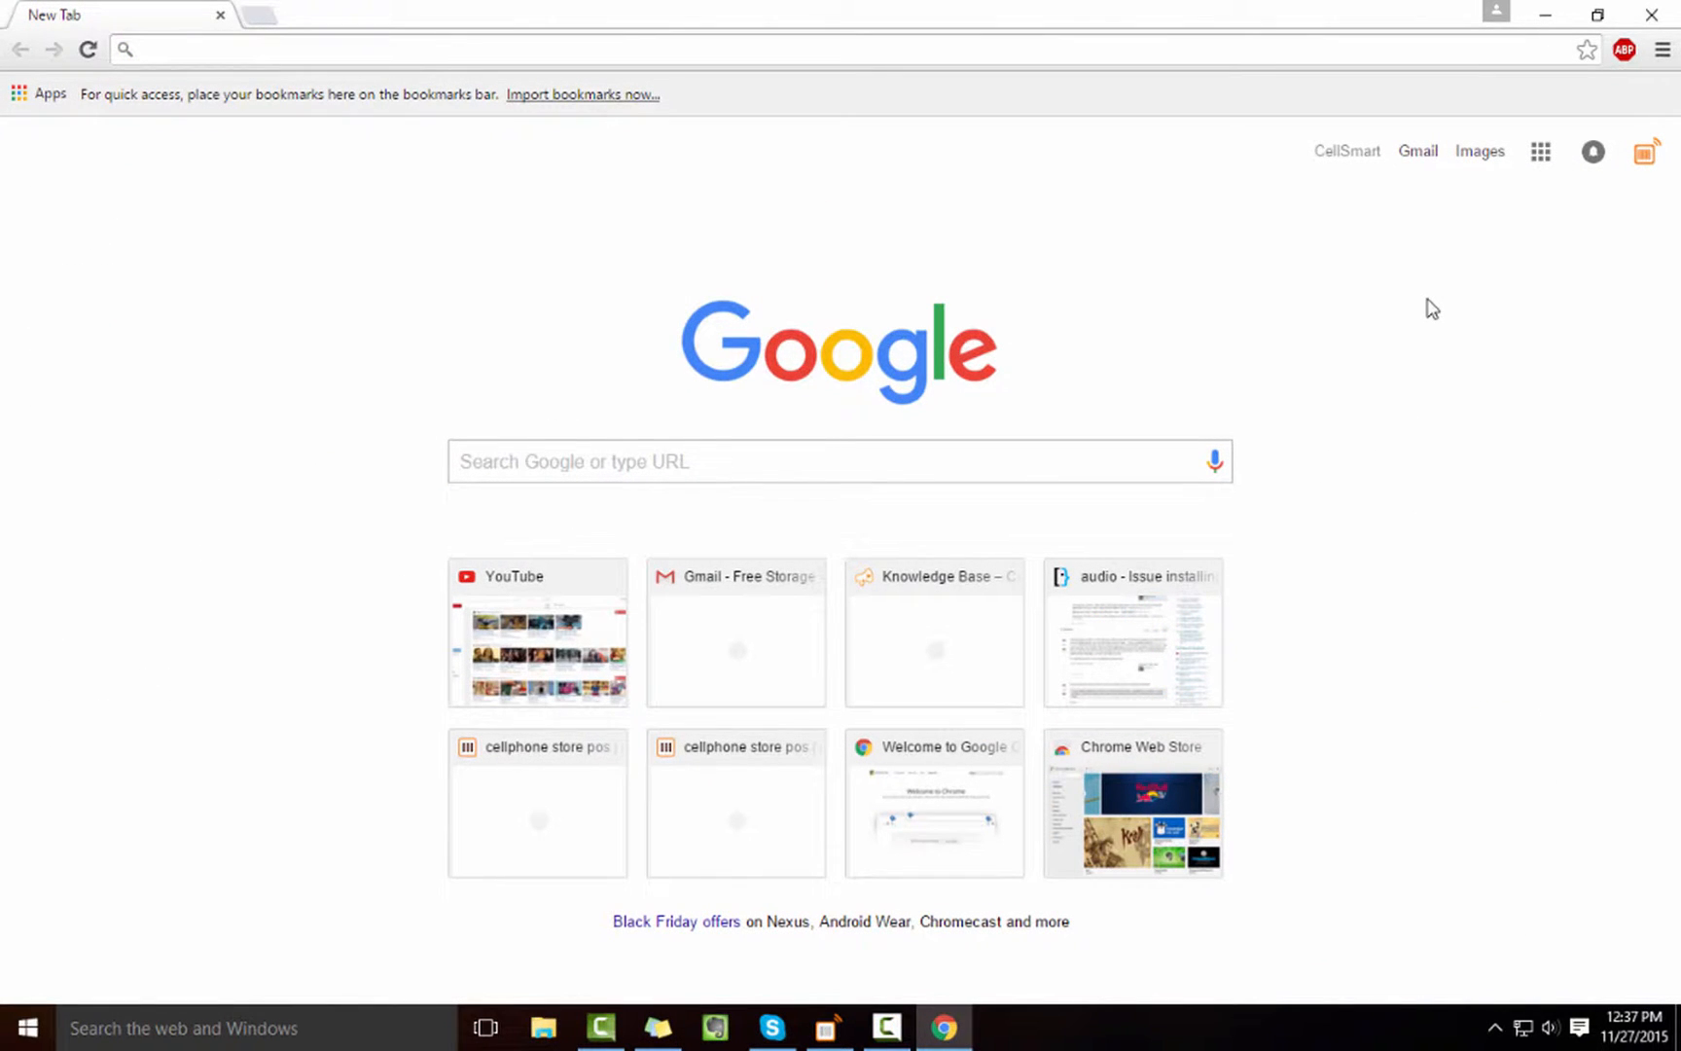
- Search YouTube for 'cellsmartpos' and browse the CellSmart POS channel home page
click(1596, 13)
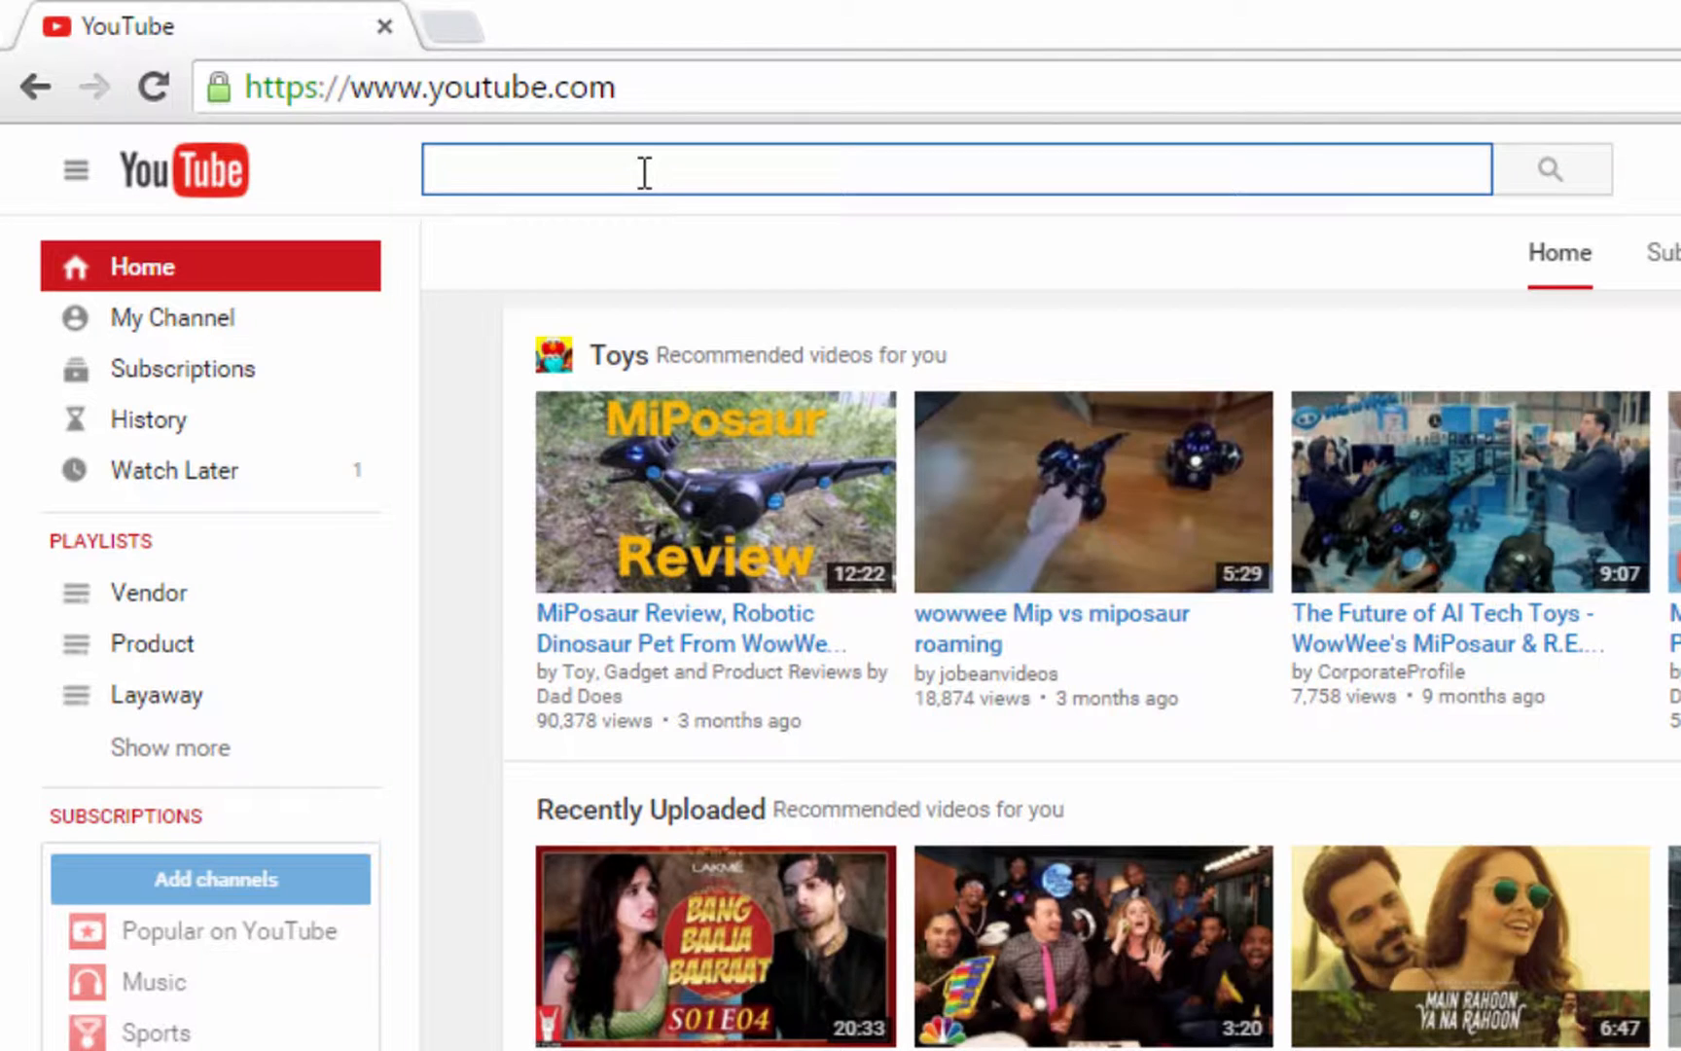
text(cellsmartpos)
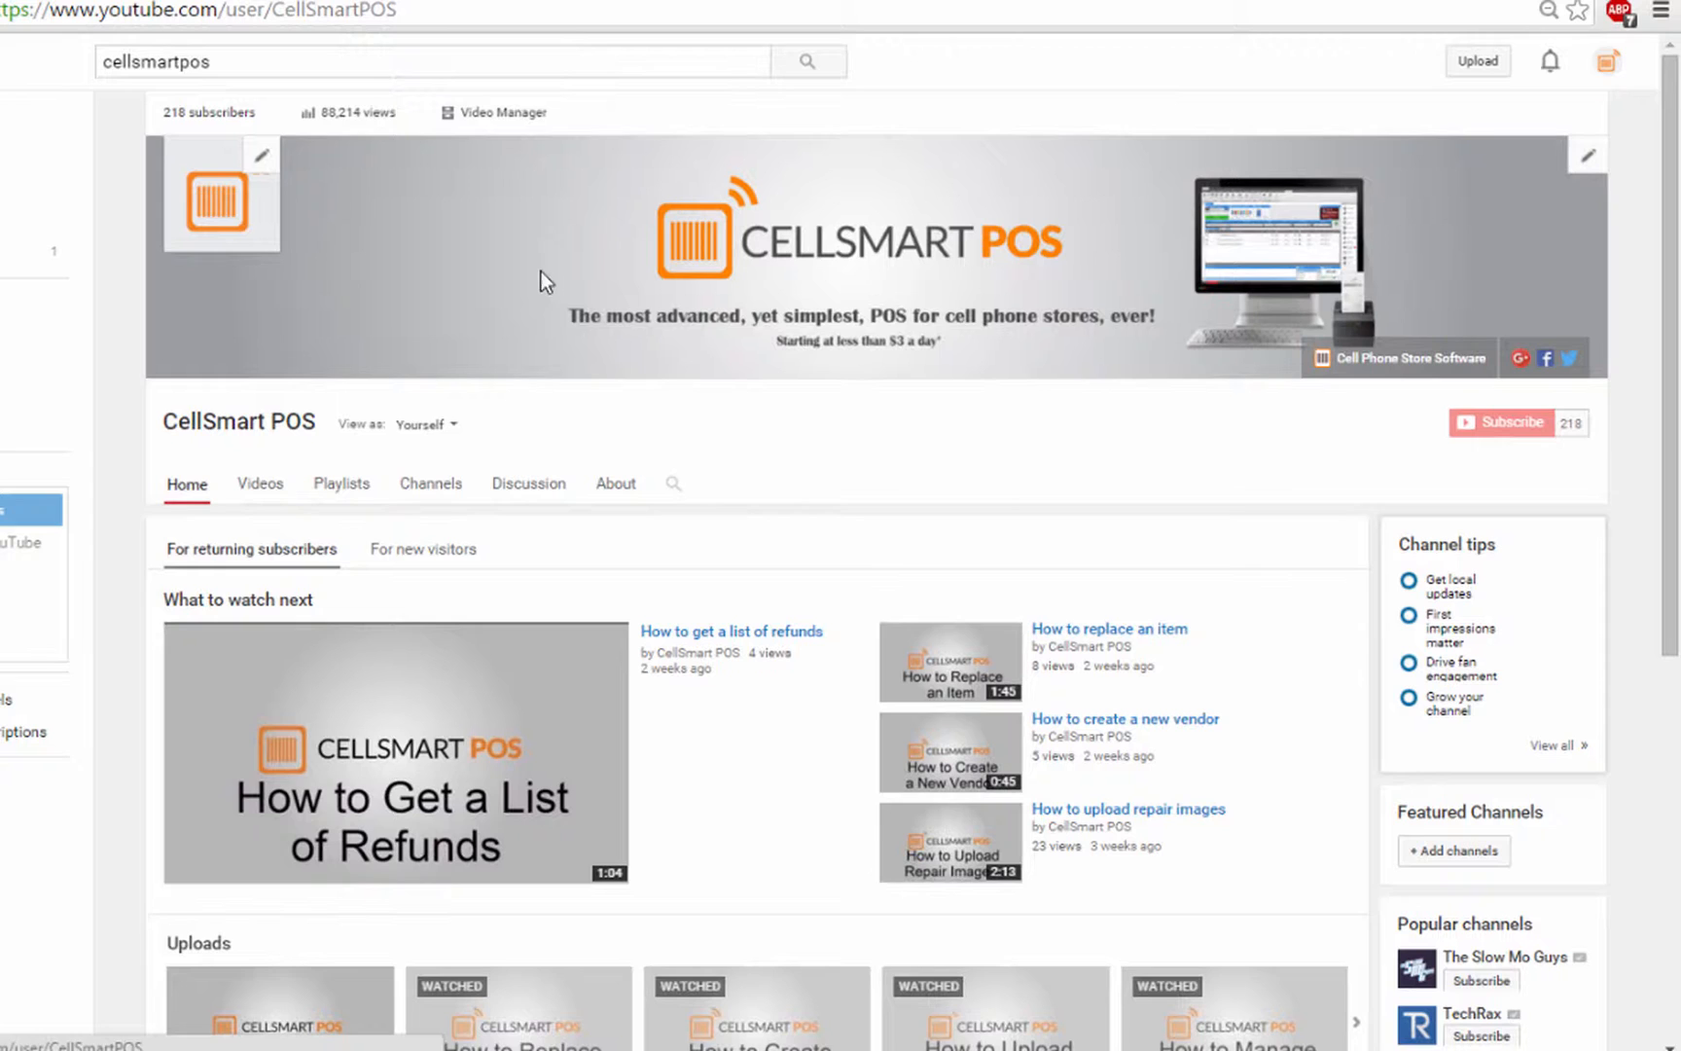
scroll(down, 3)
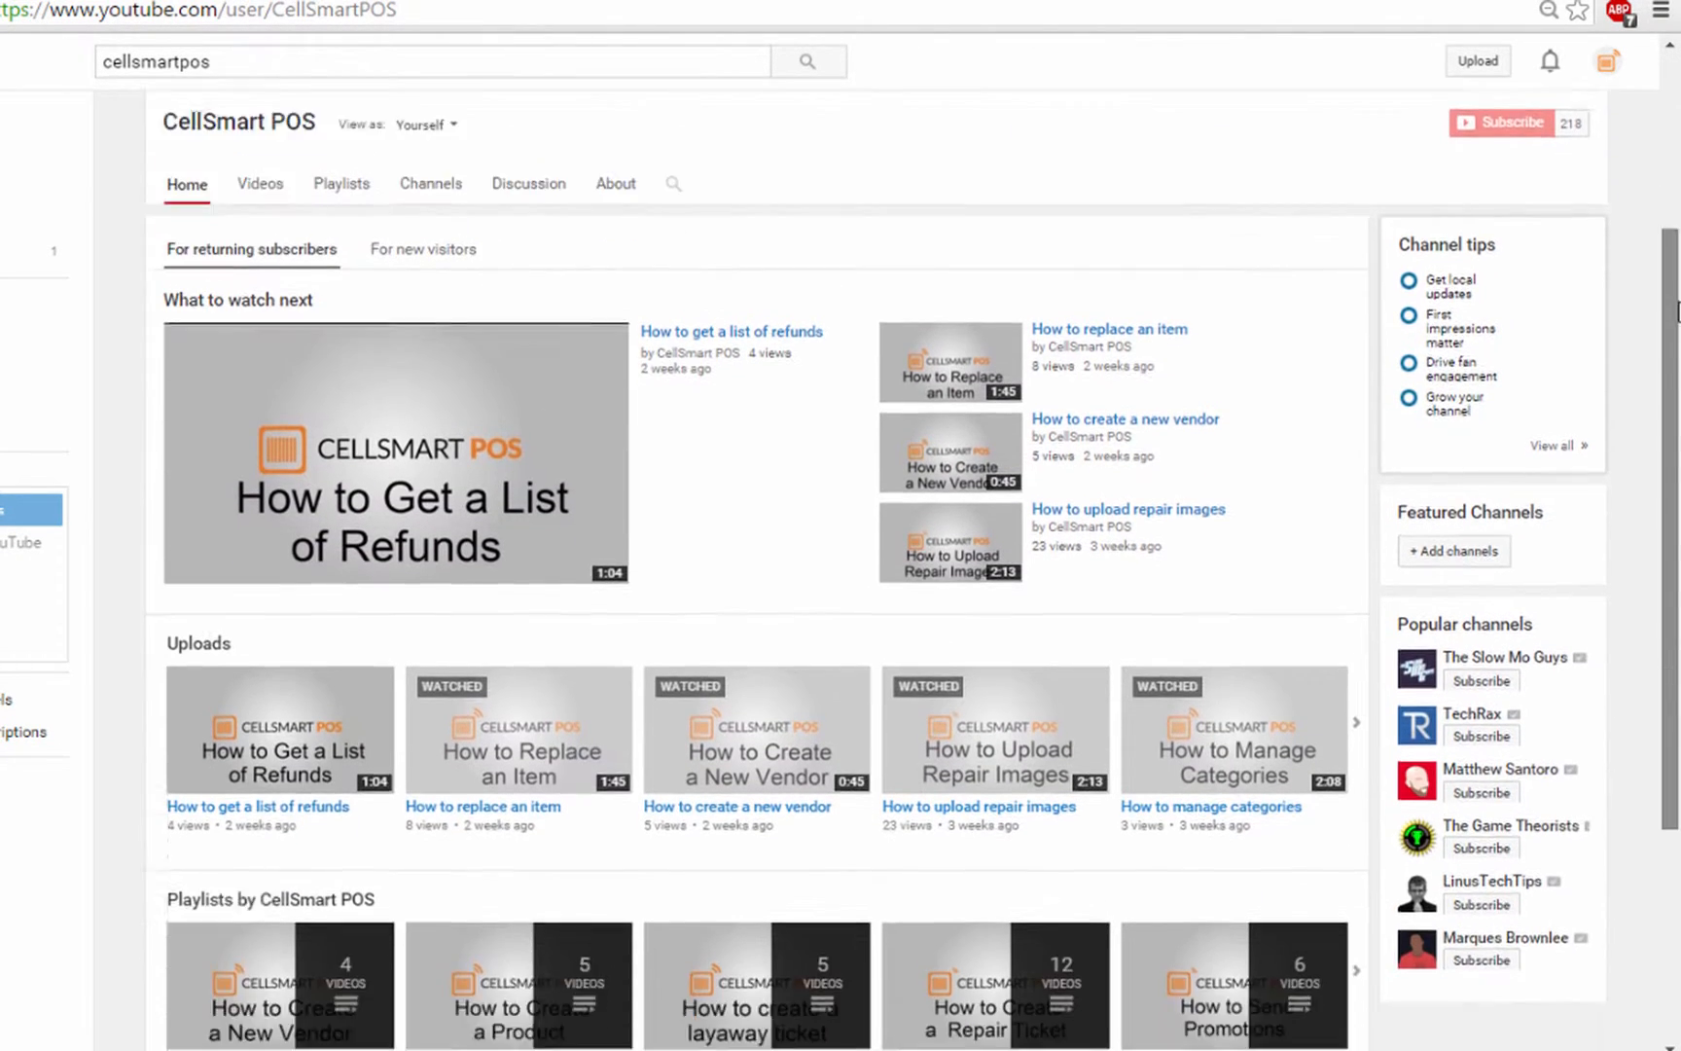
scroll(down, 3)
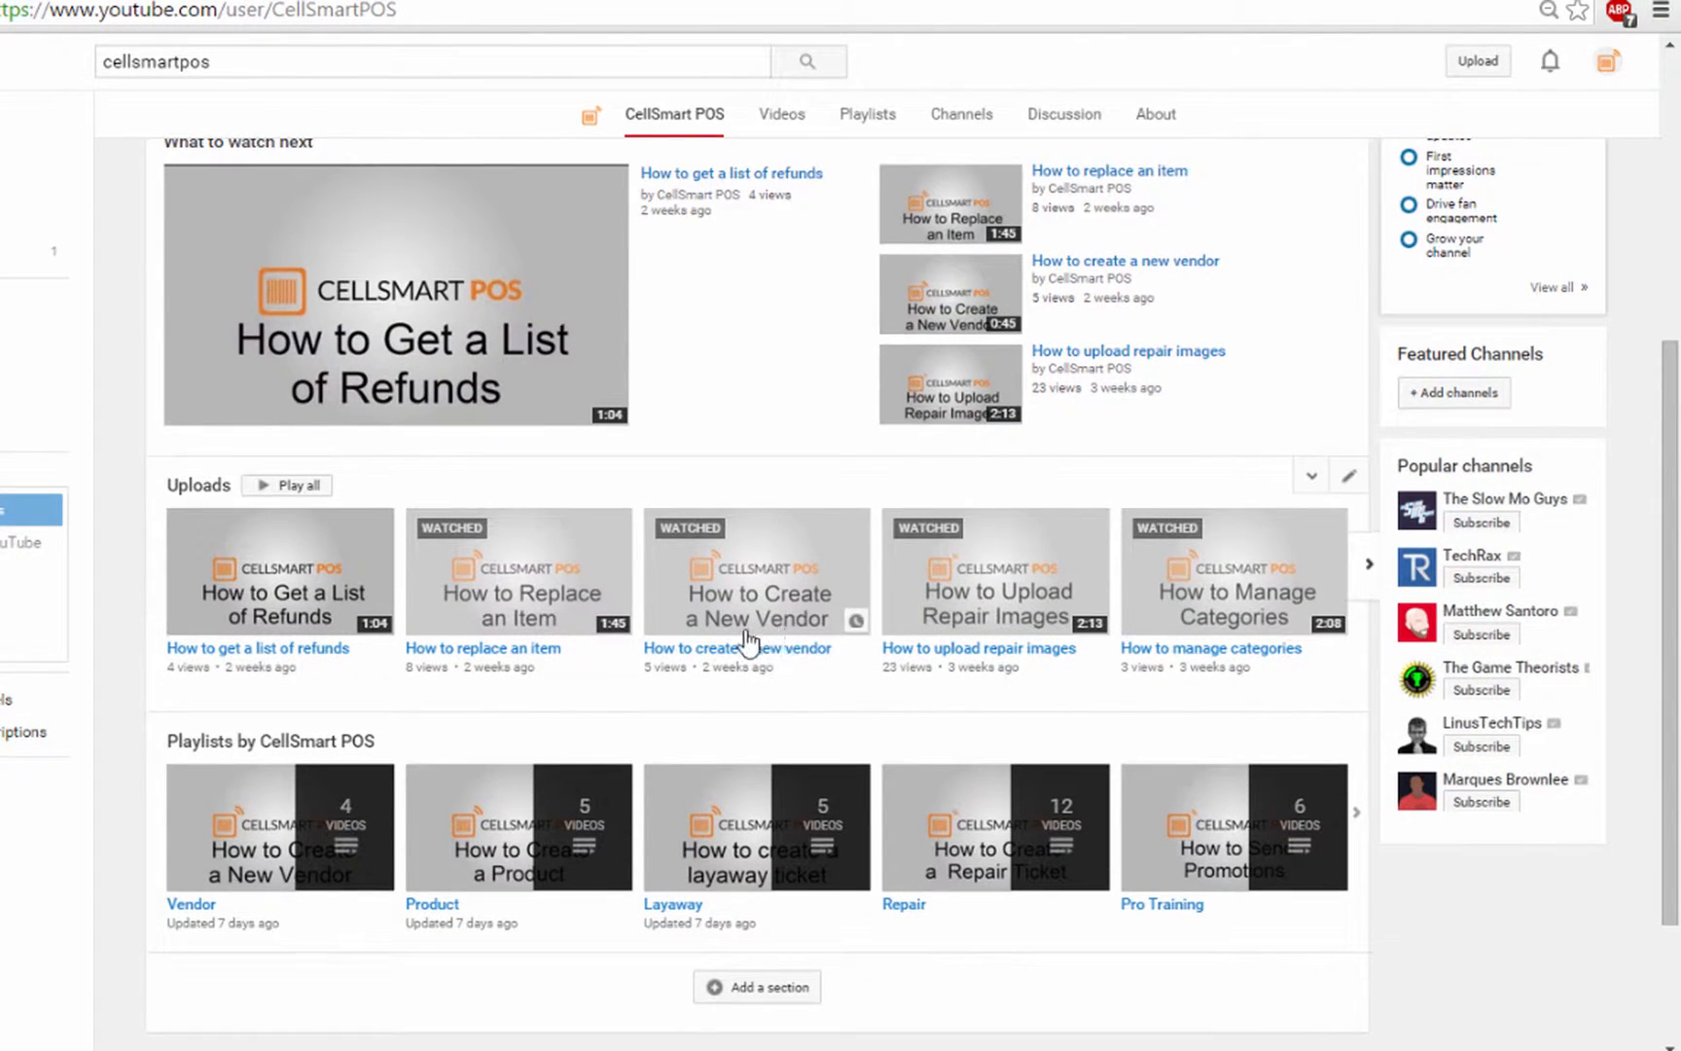
mouse_move(528, 708)
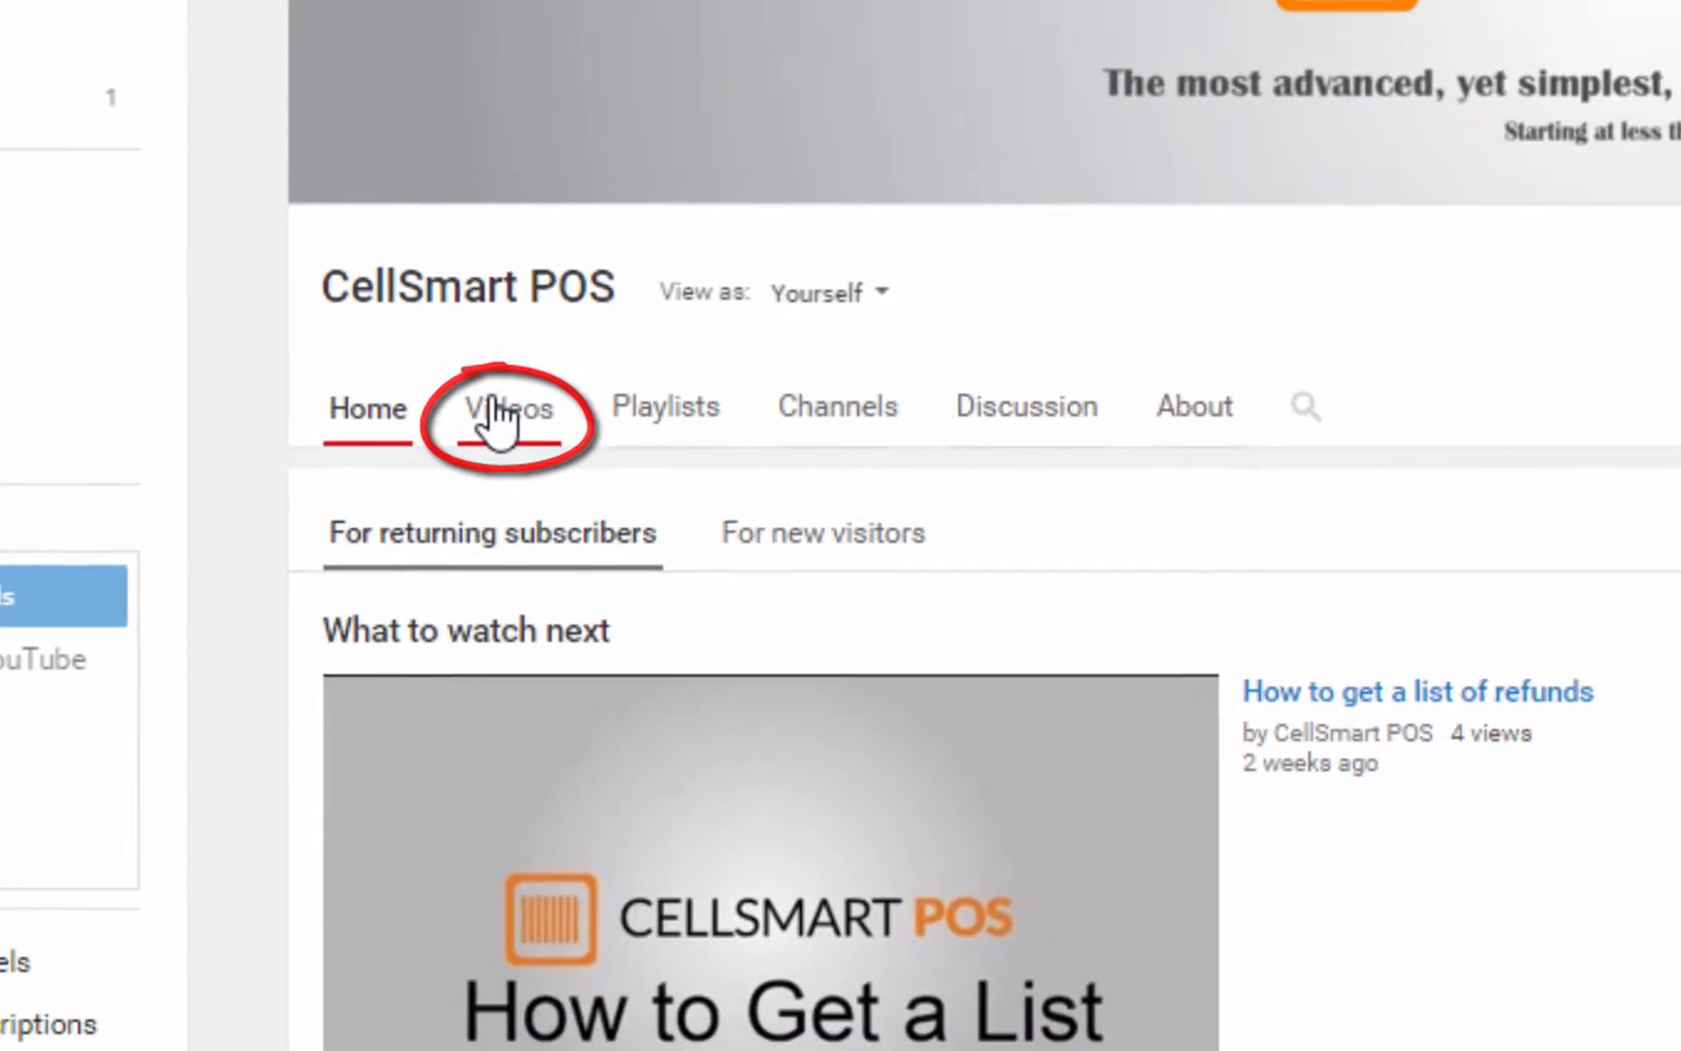
- View the channel's Videos list, then move on to its Playlists
click(510, 409)
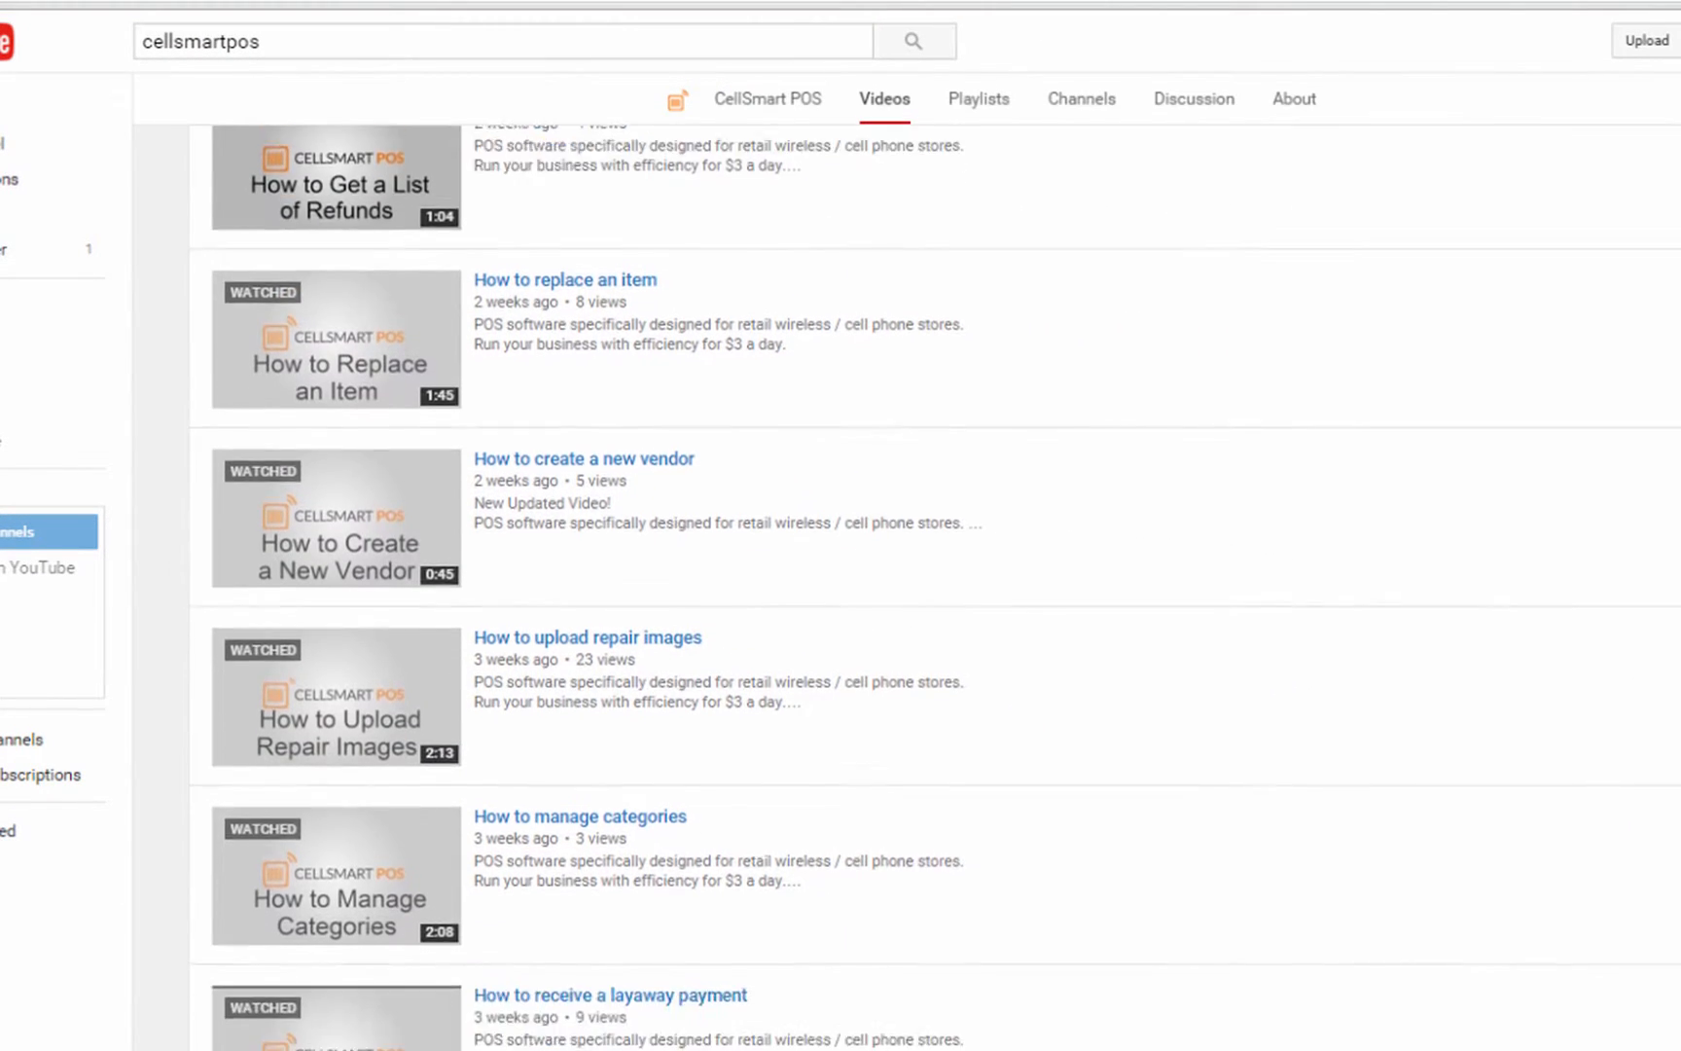
scroll(down, 3)
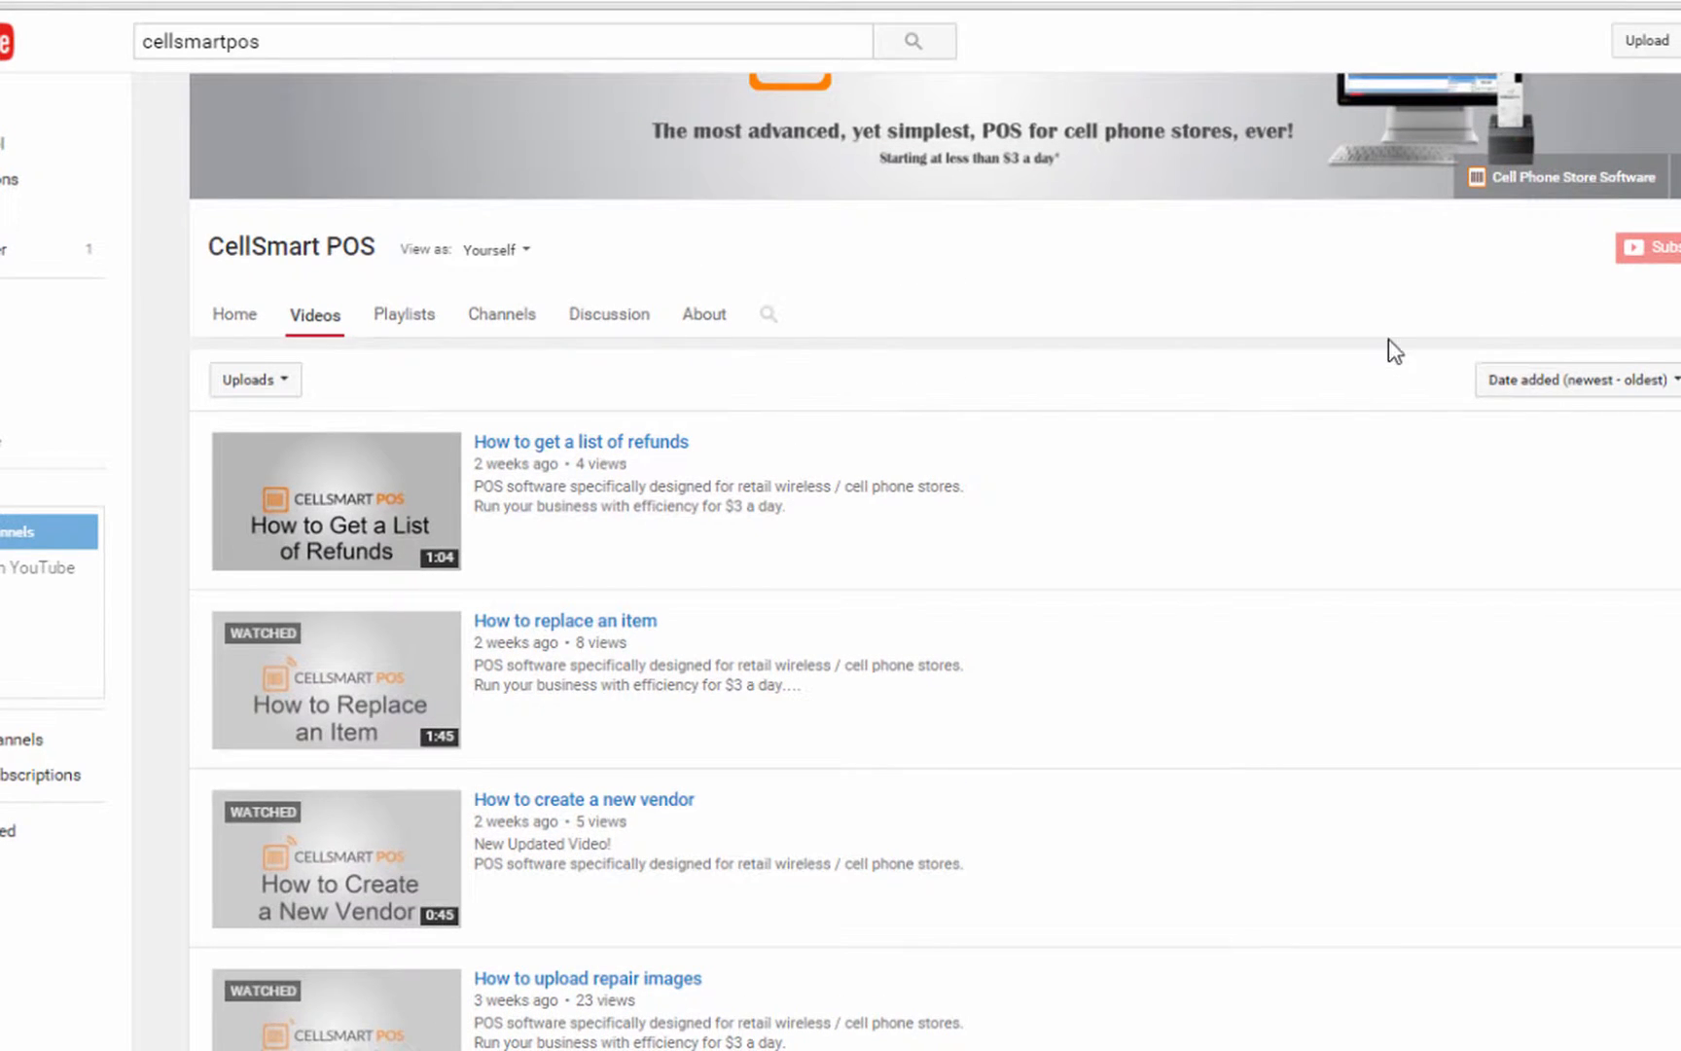
click(405, 314)
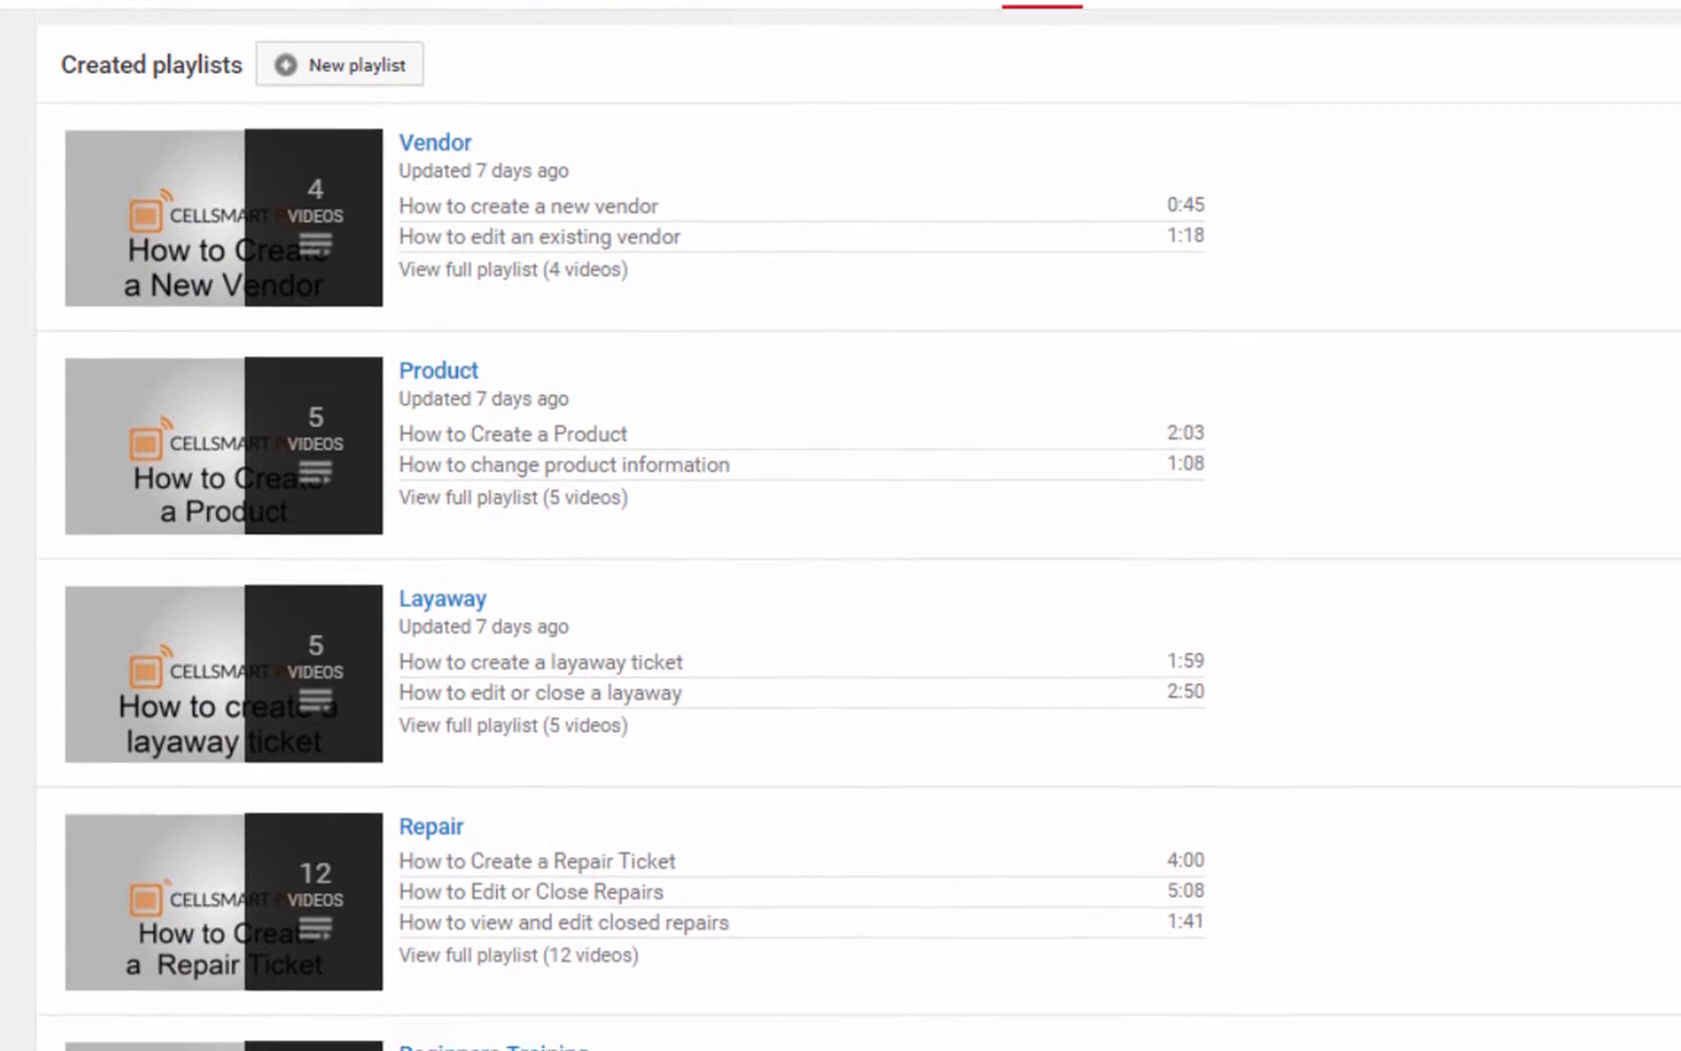
- Scroll the Playlists page to see Vendor, Product, Layaway, Repair and Beginners Training
scroll(down, 3)
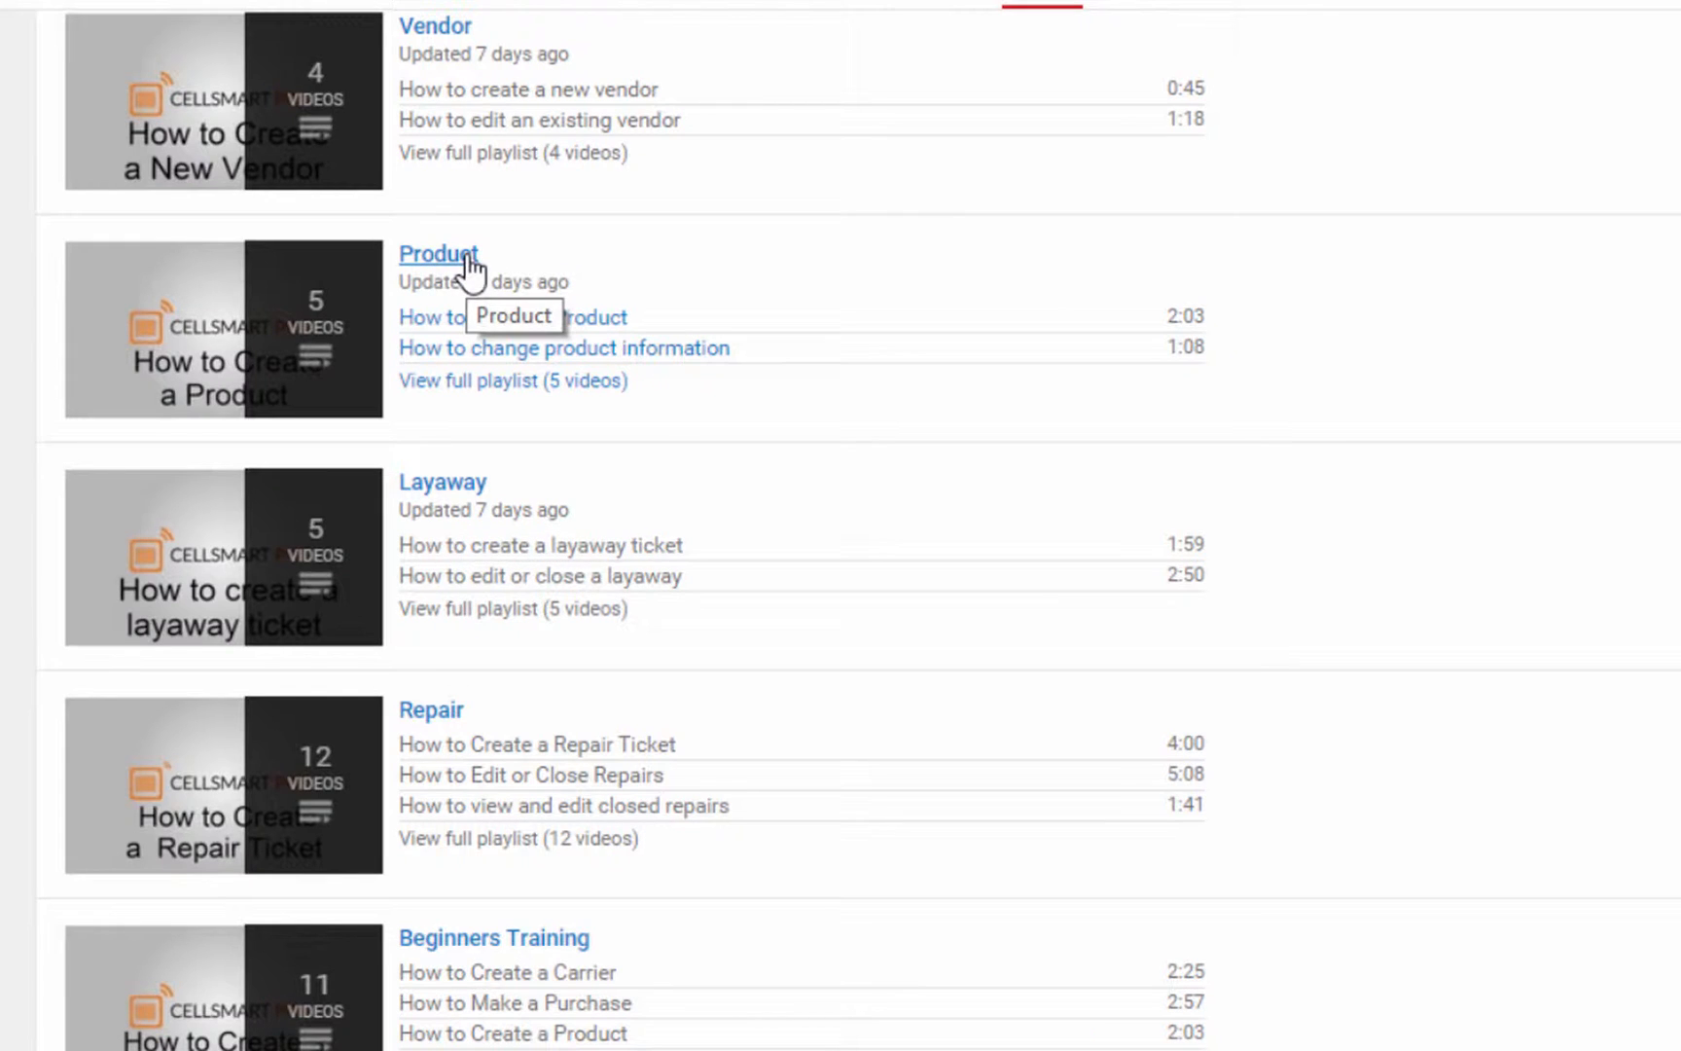
scroll(up, 3)
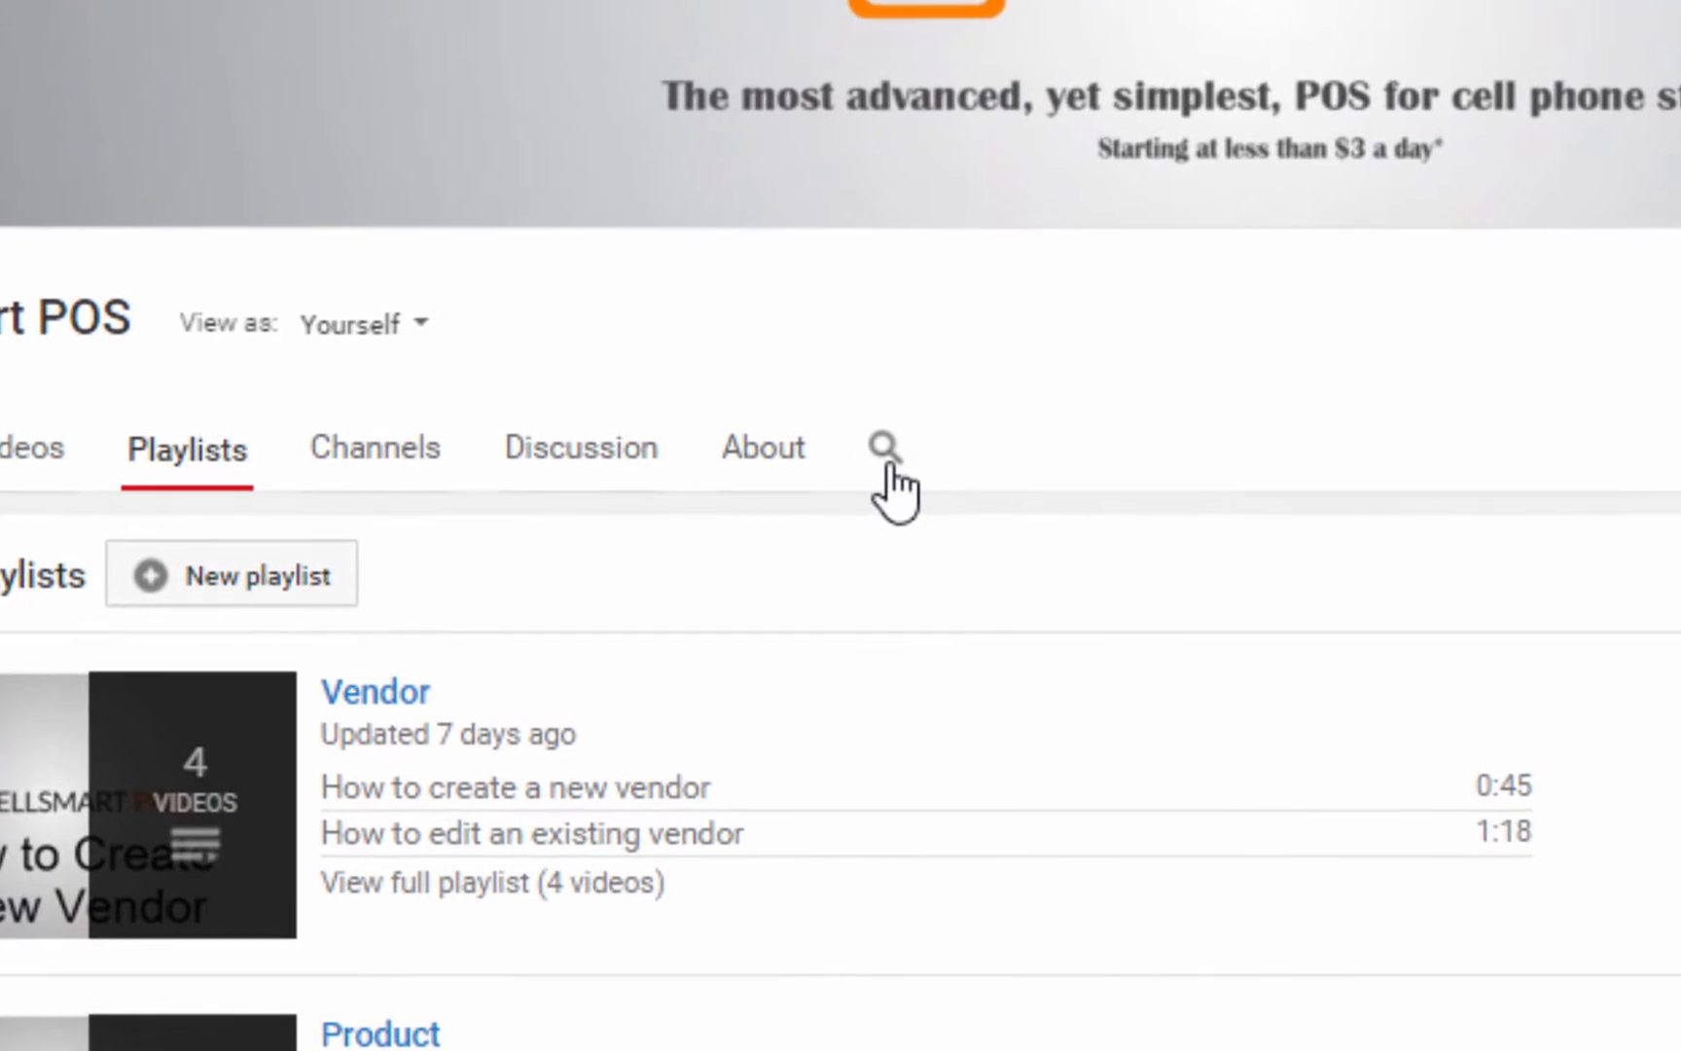
- Search within the CellSmart POS channel for 'purchase'
click(879, 446)
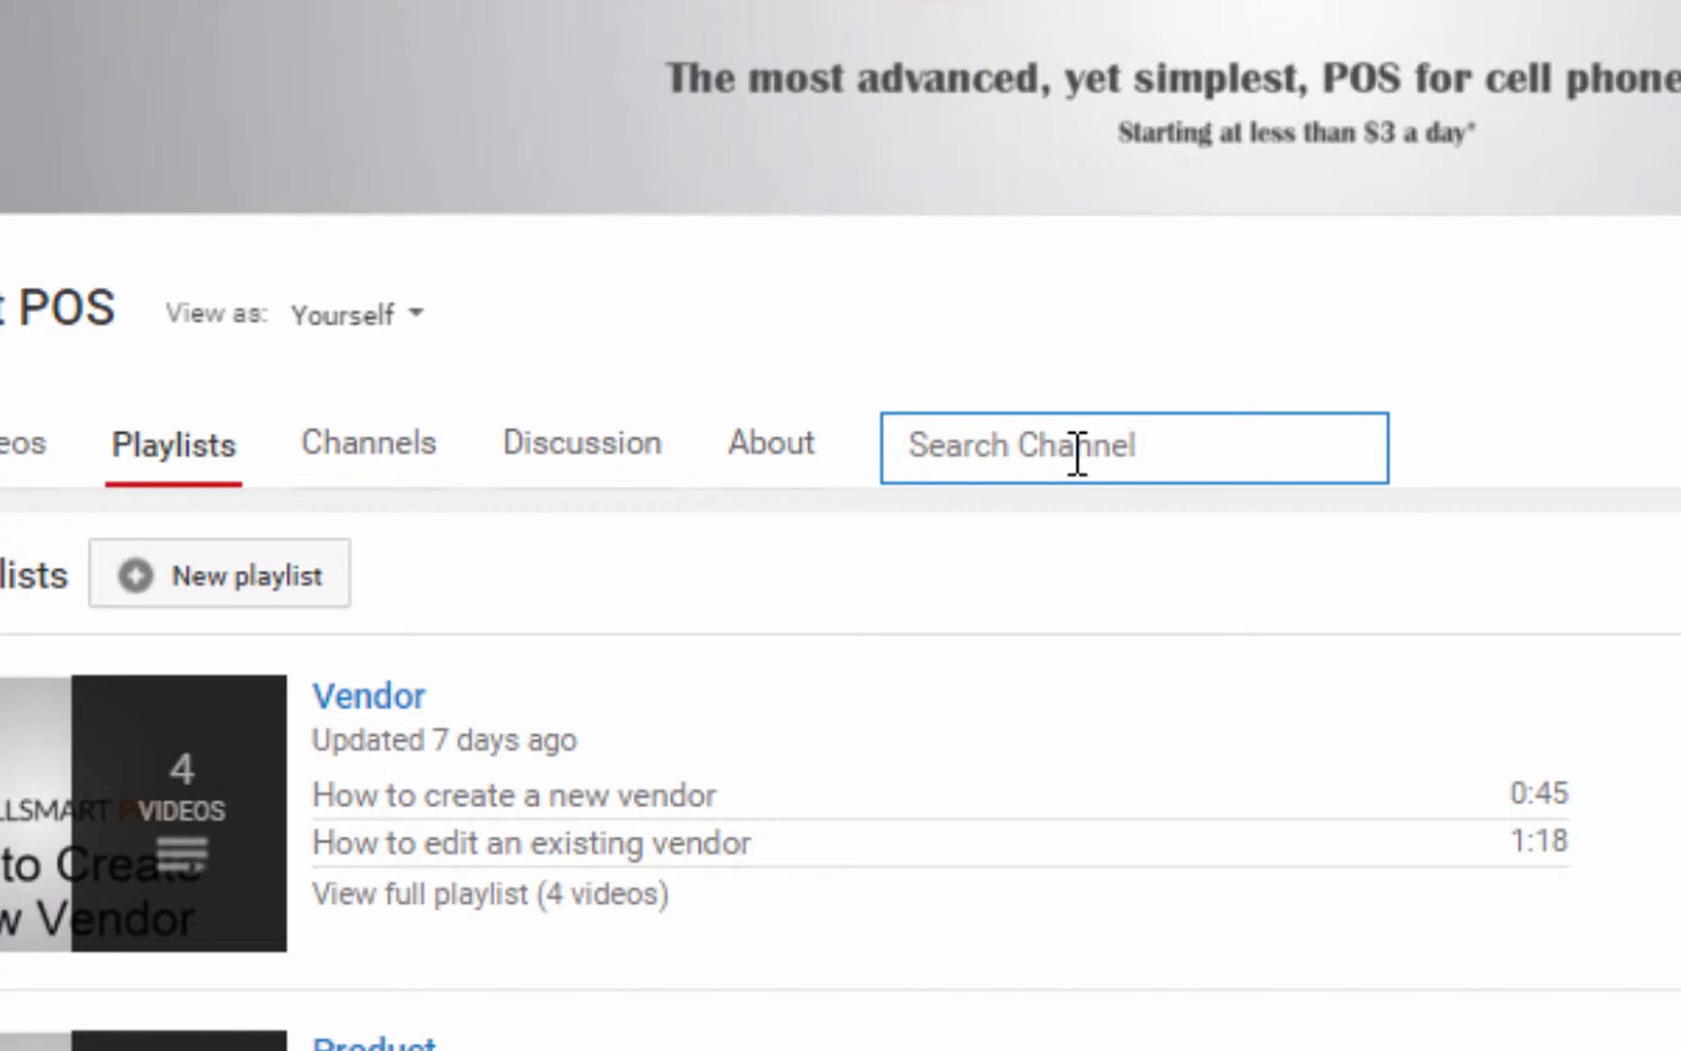
text(purchase)
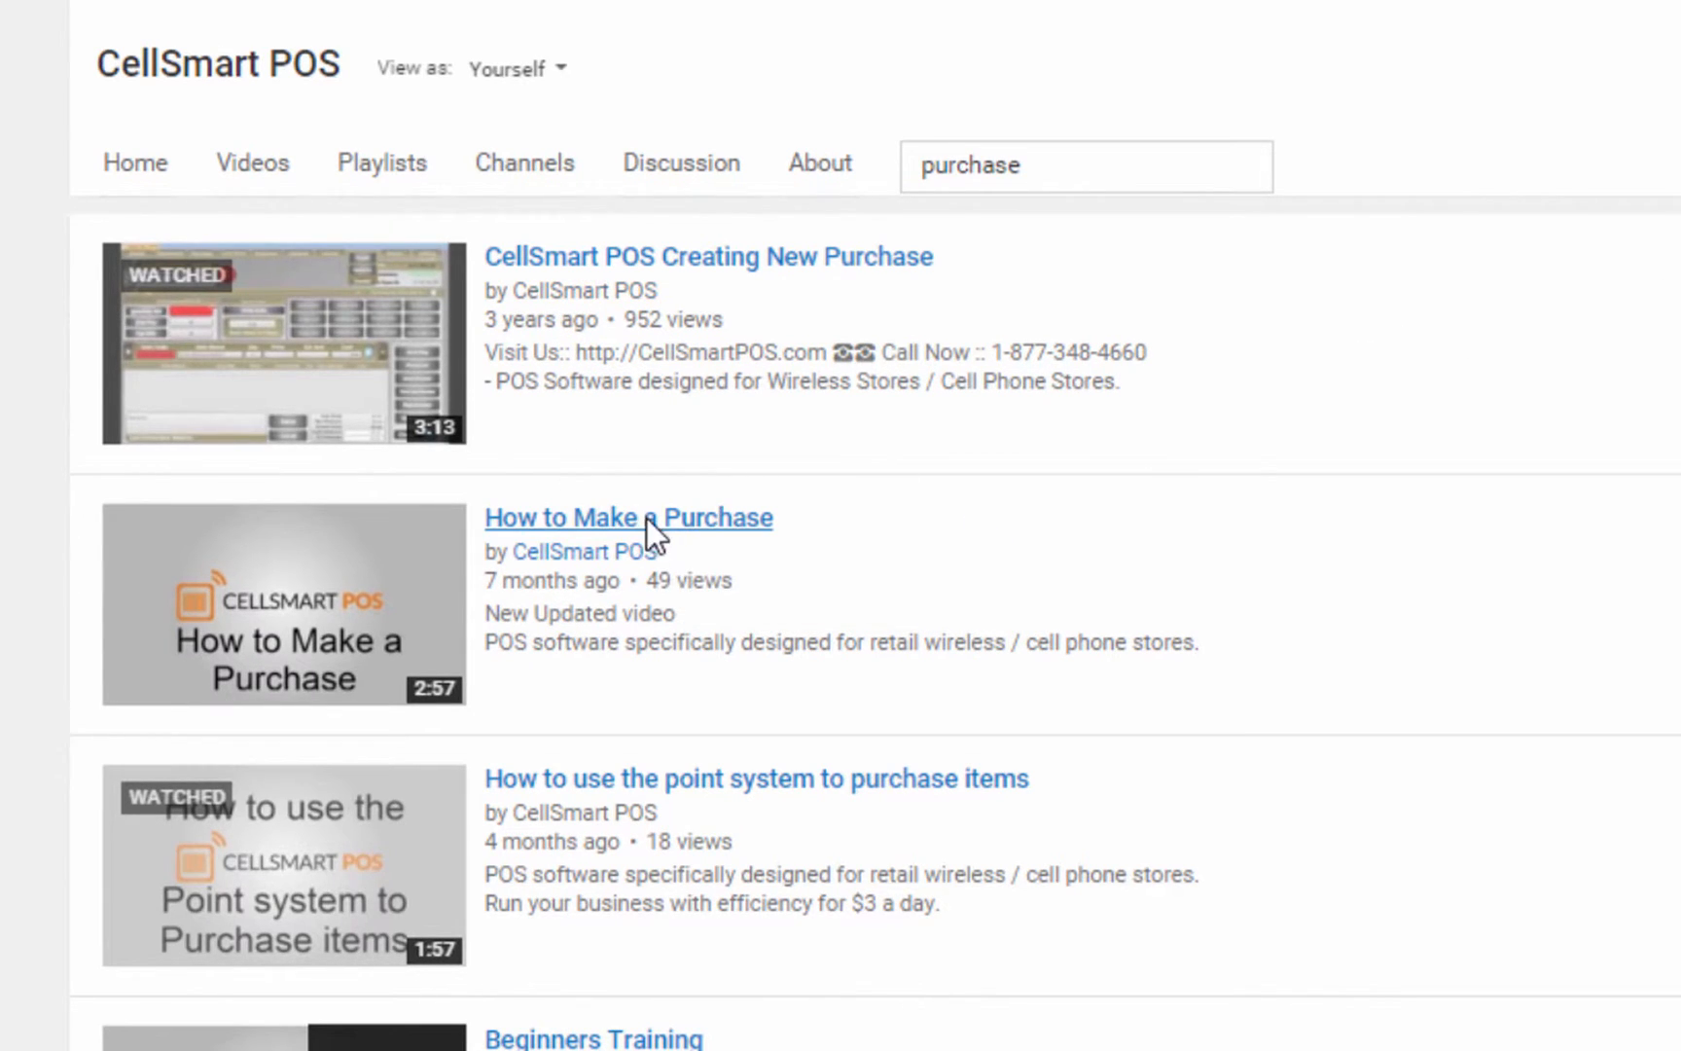
- Play the How to Make a Purchase video and scroll to its description and comments
click(629, 518)
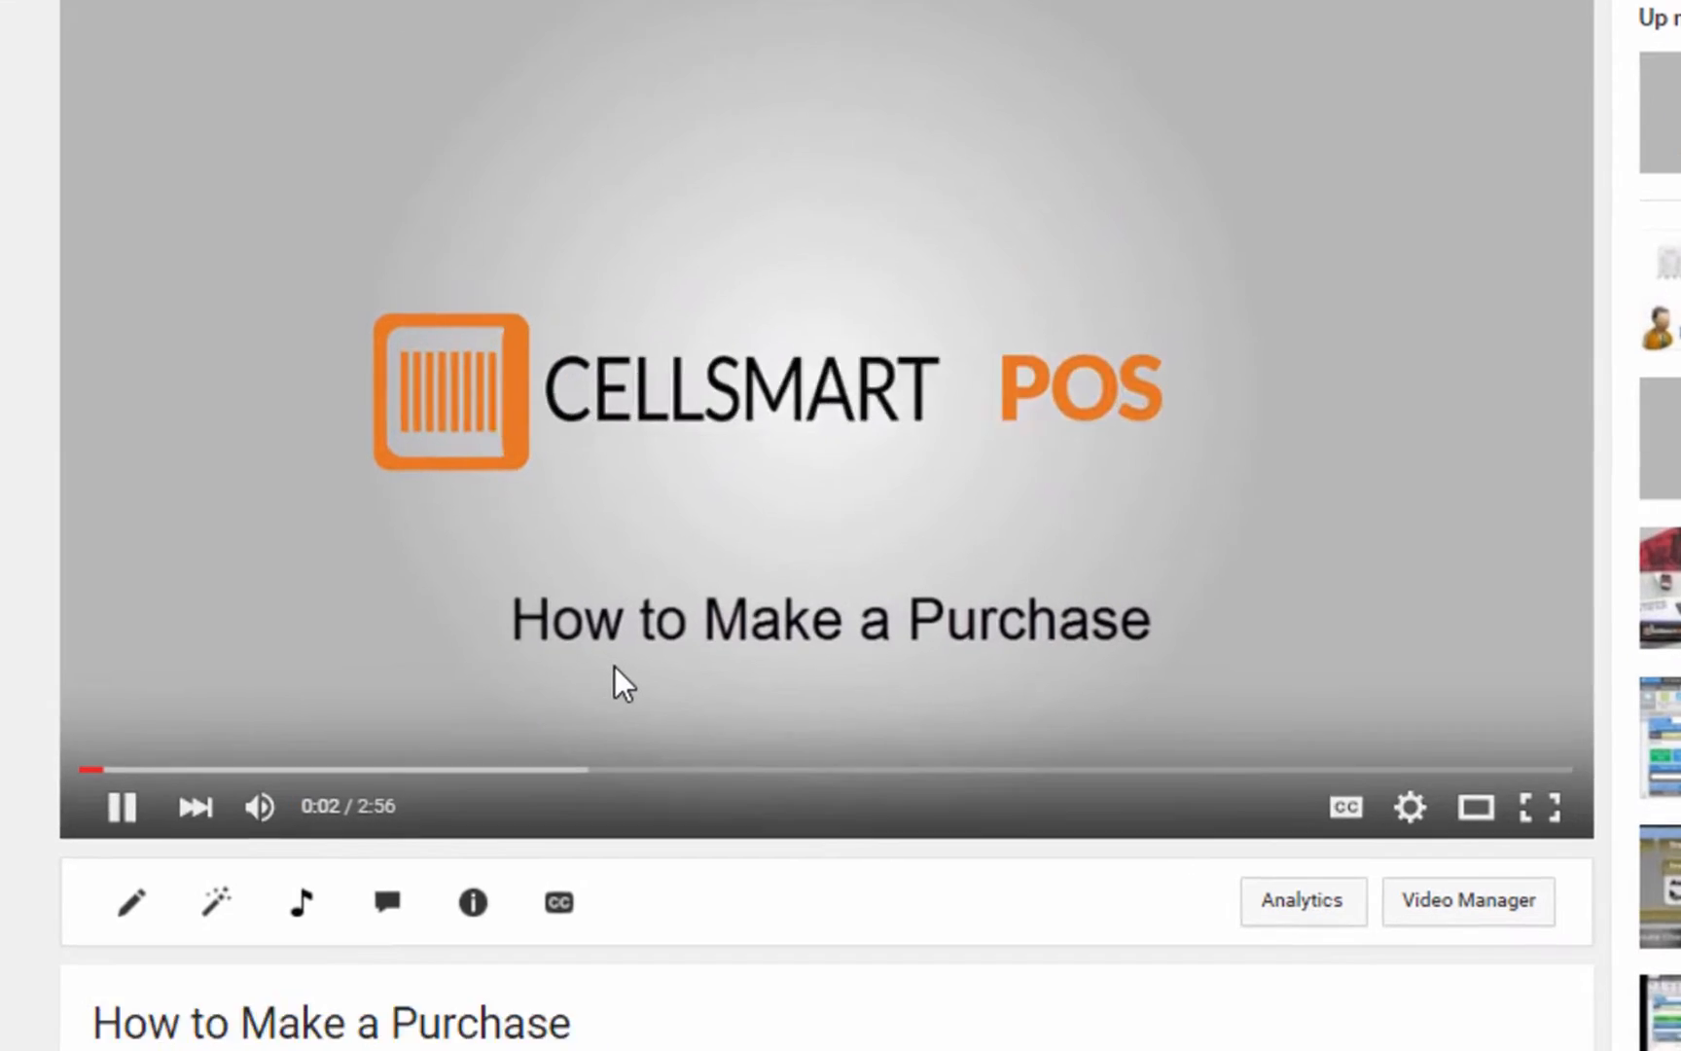
scroll(down, 3)
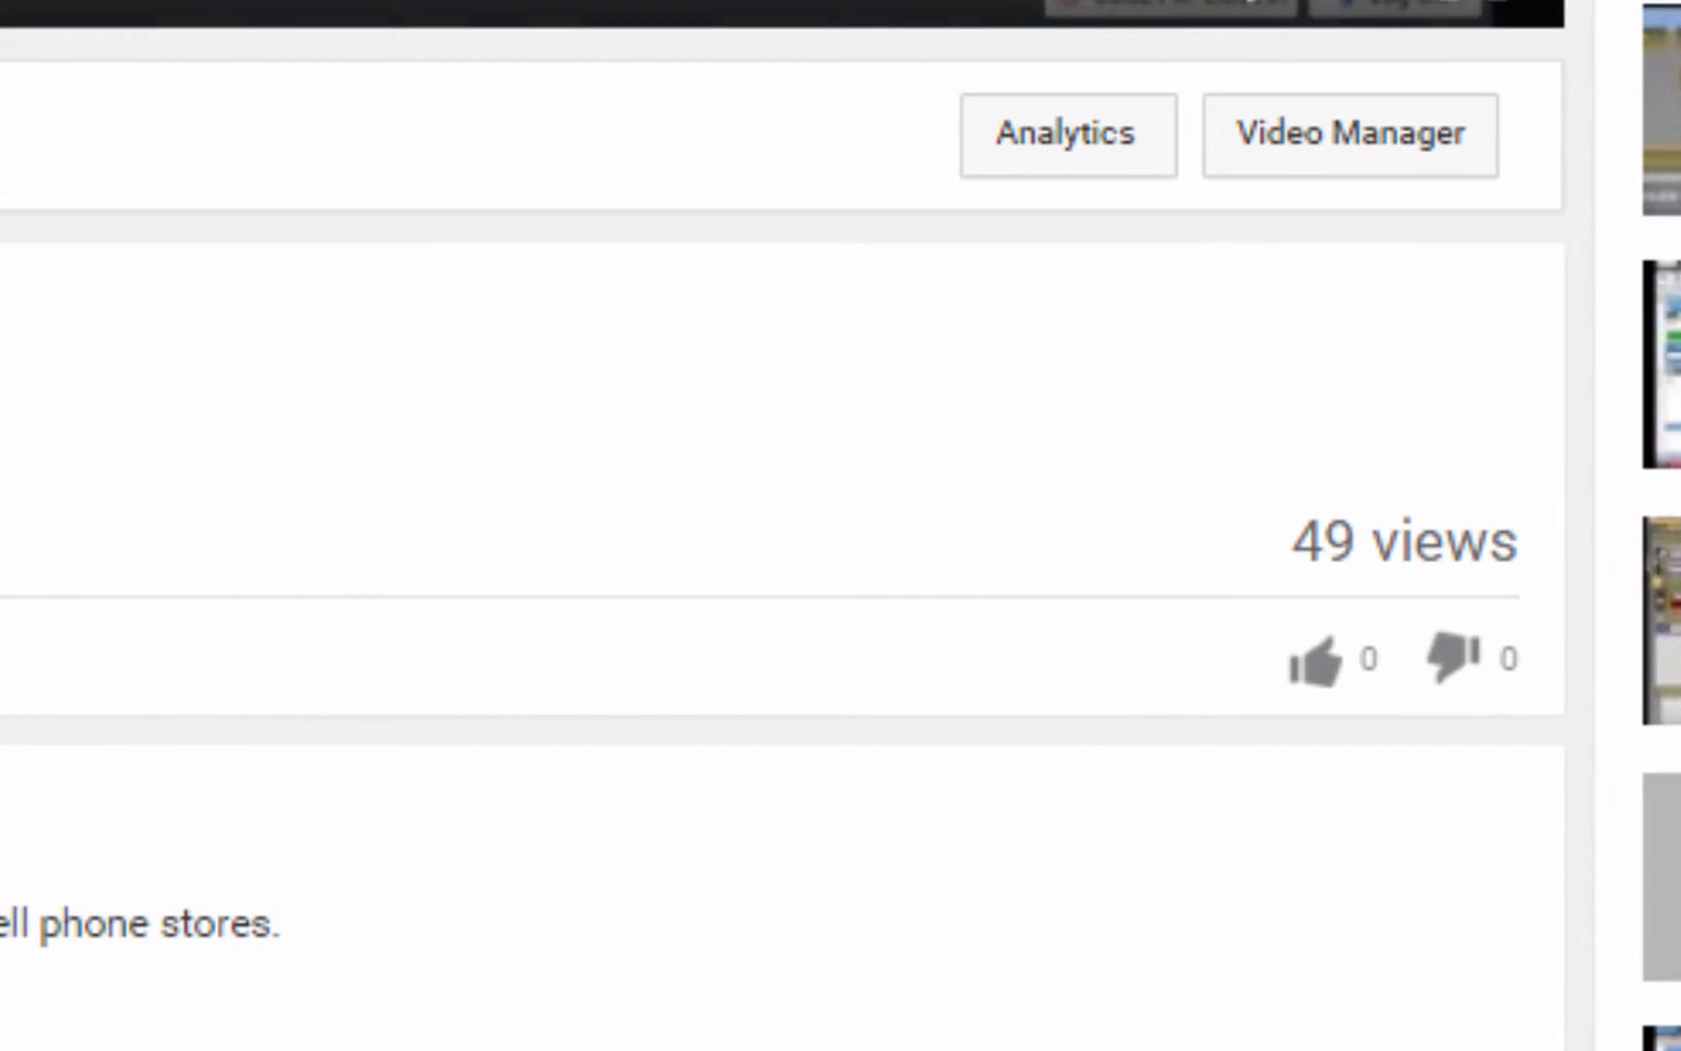
scroll(down, 3)
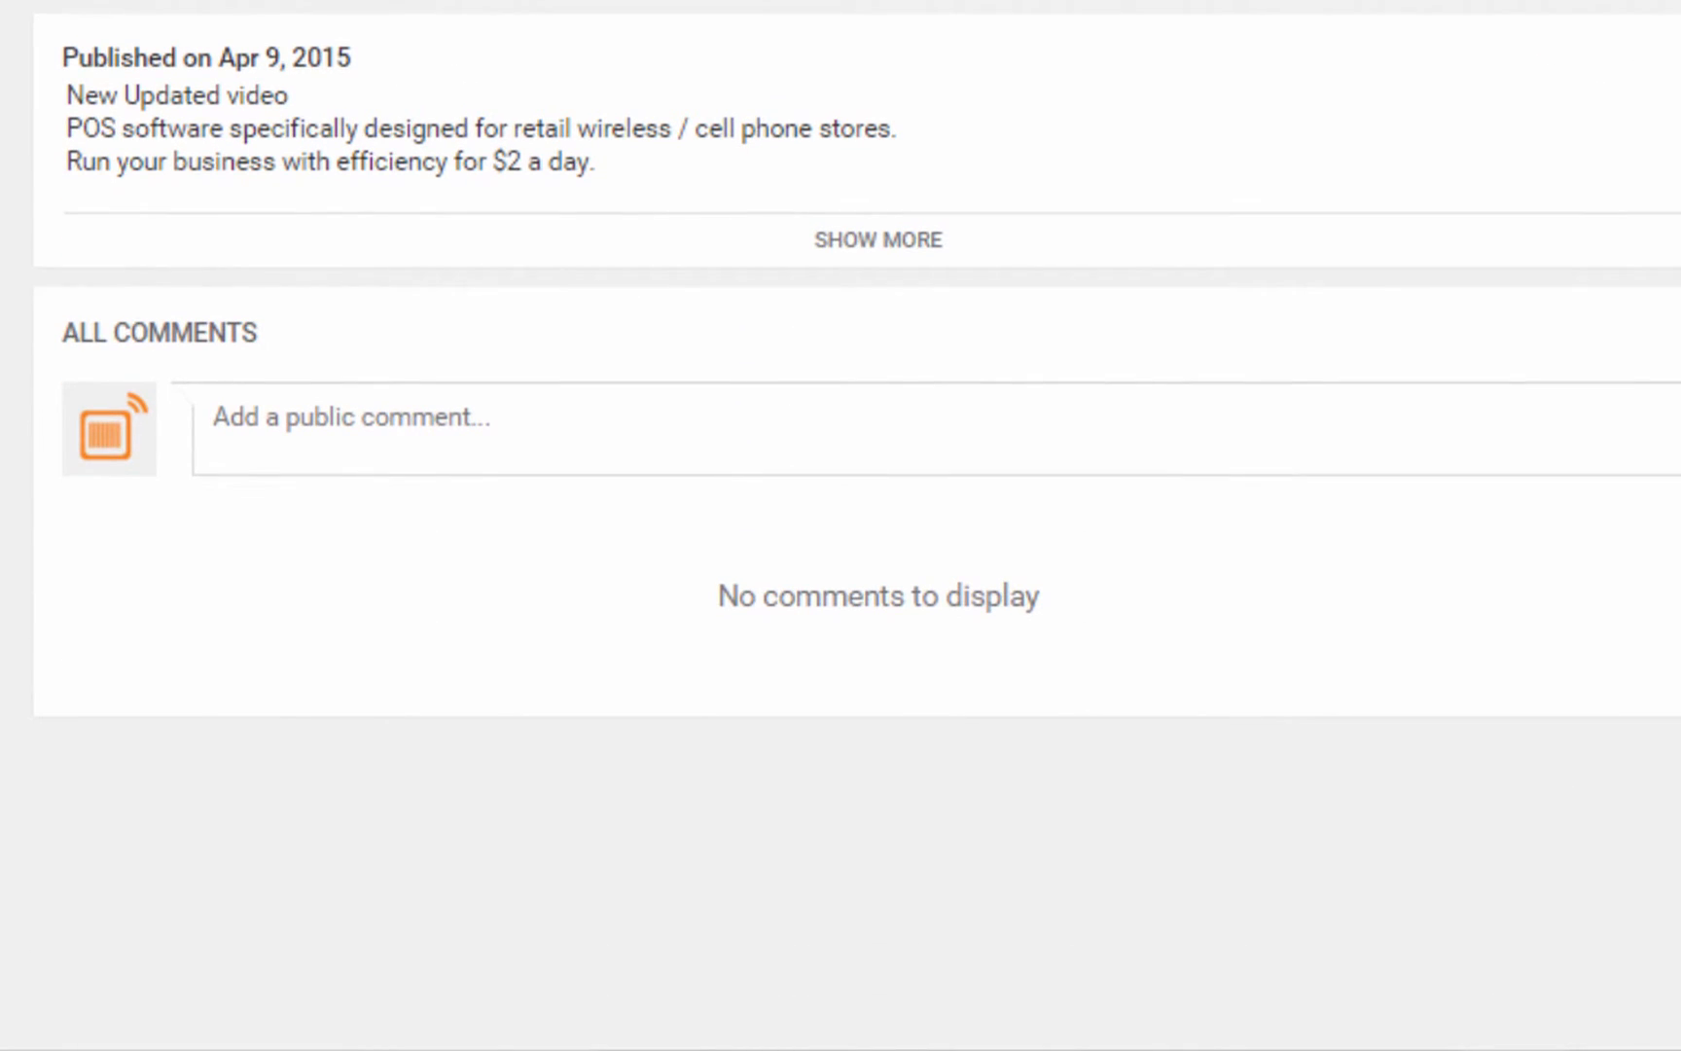